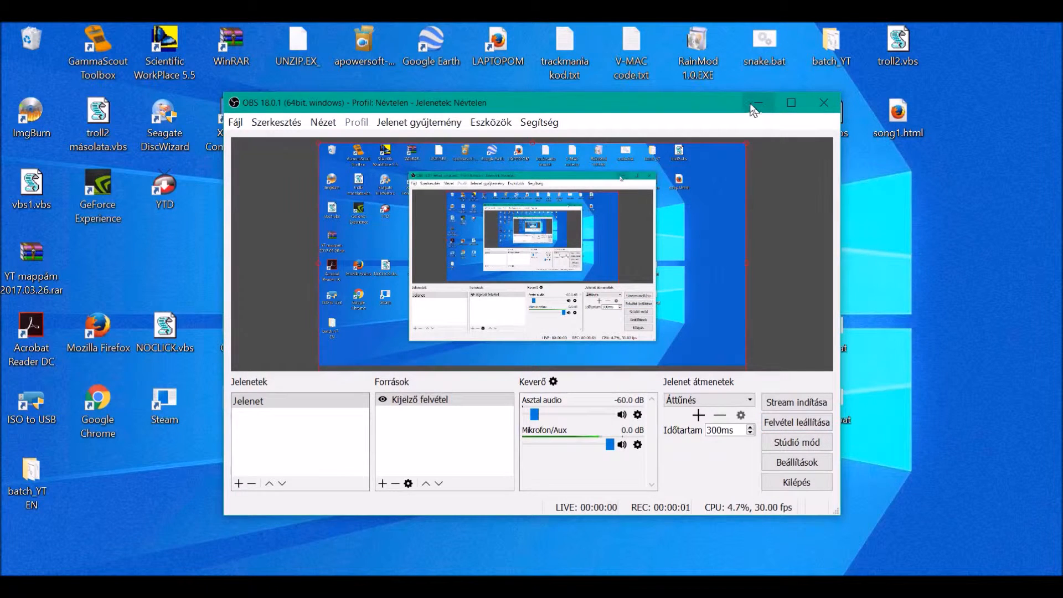
Minimize the OBS window so the desktop is fully visible.
{"action": "left_click", "coordinate": [757, 102]}
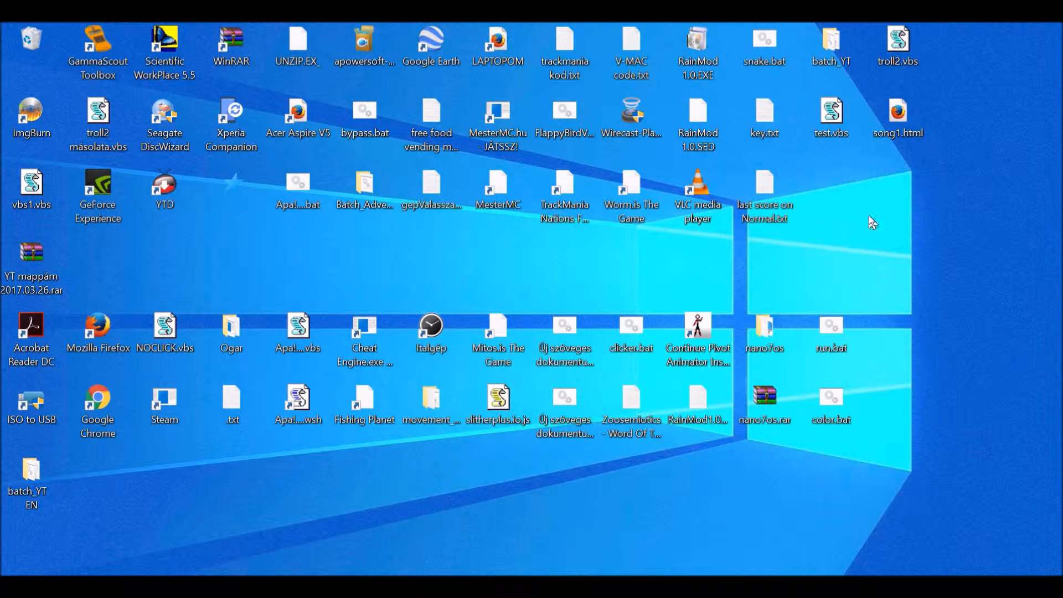
{"action": "mouse_move", "coordinate": [857, 212]}
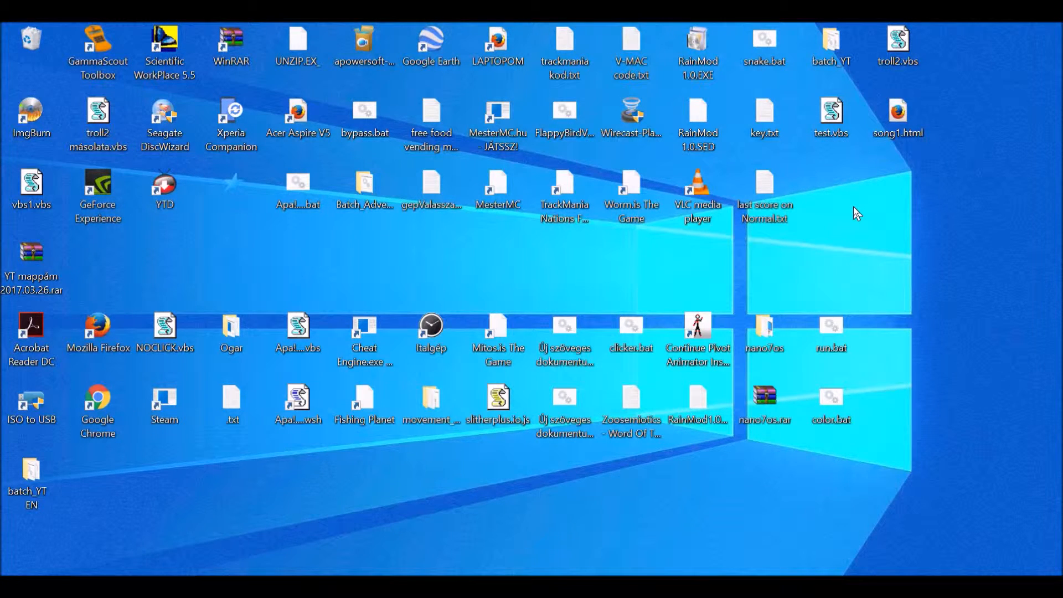
{"action": "mouse_move", "coordinate": [893, 236]}
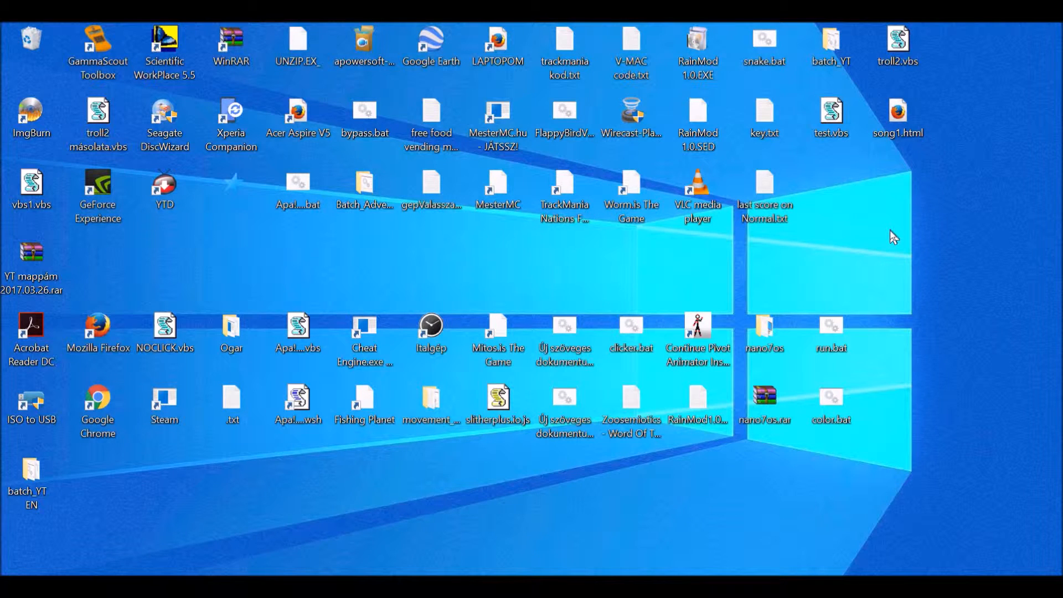
{"action": "mouse_move", "coordinate": [871, 220]}
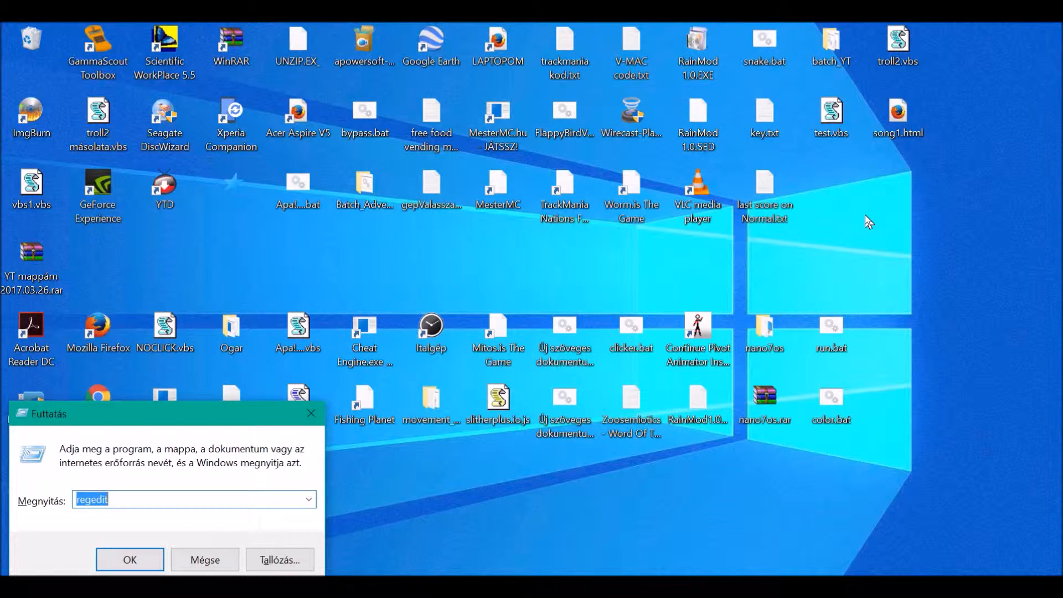
Launch Registry Editor from the Run dialog with regedit.
{"action": "left_click", "coordinate": [130, 560]}
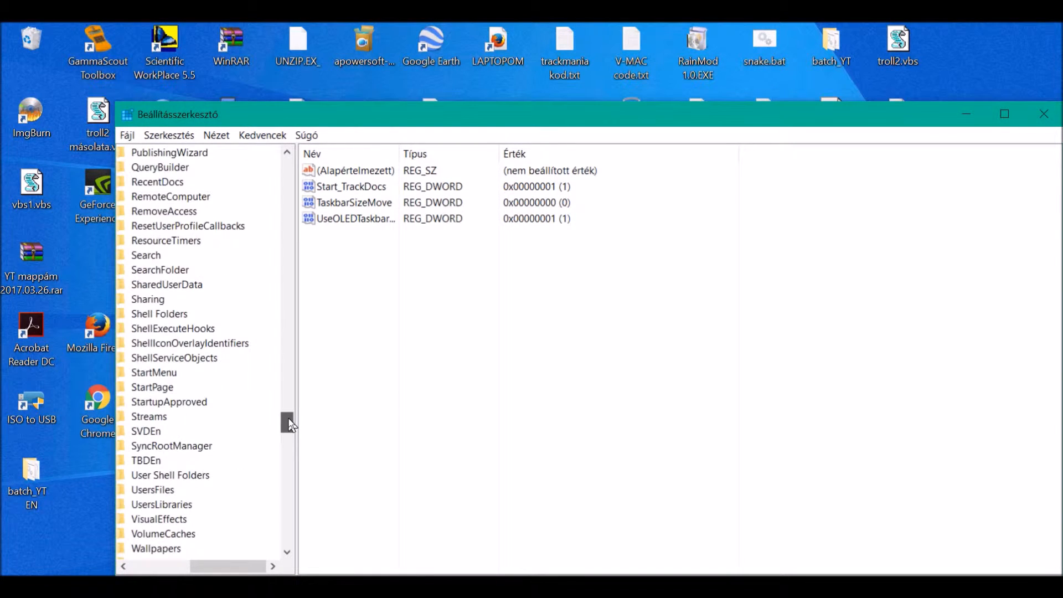
Bring the Explorer key into view and focus its value list.
{"action": "scroll", "scroll_direction": "down", "scroll_amount": 3}
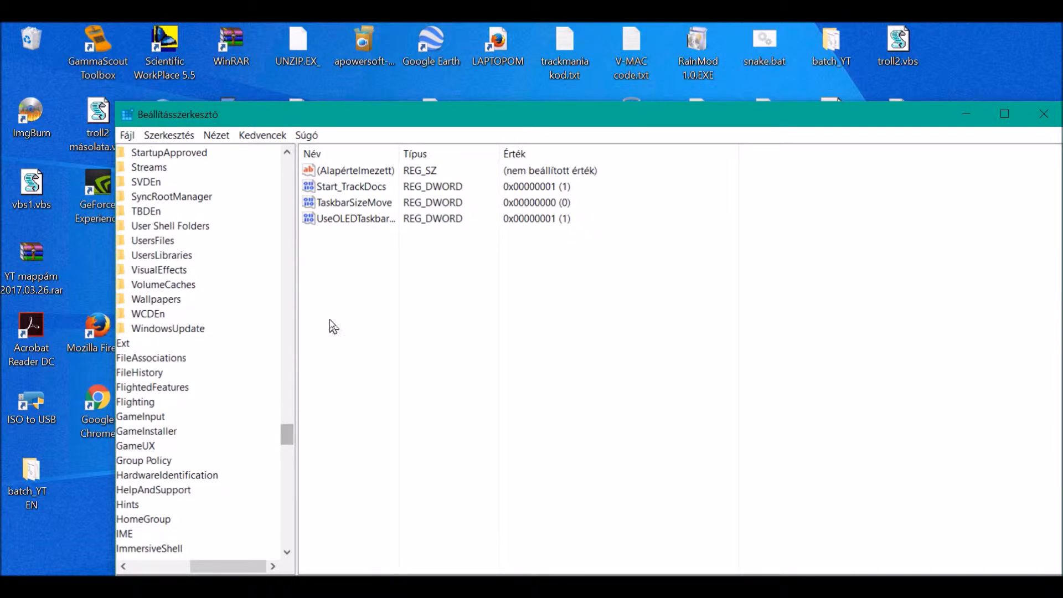
{"action": "mouse_move", "coordinate": [313, 237]}
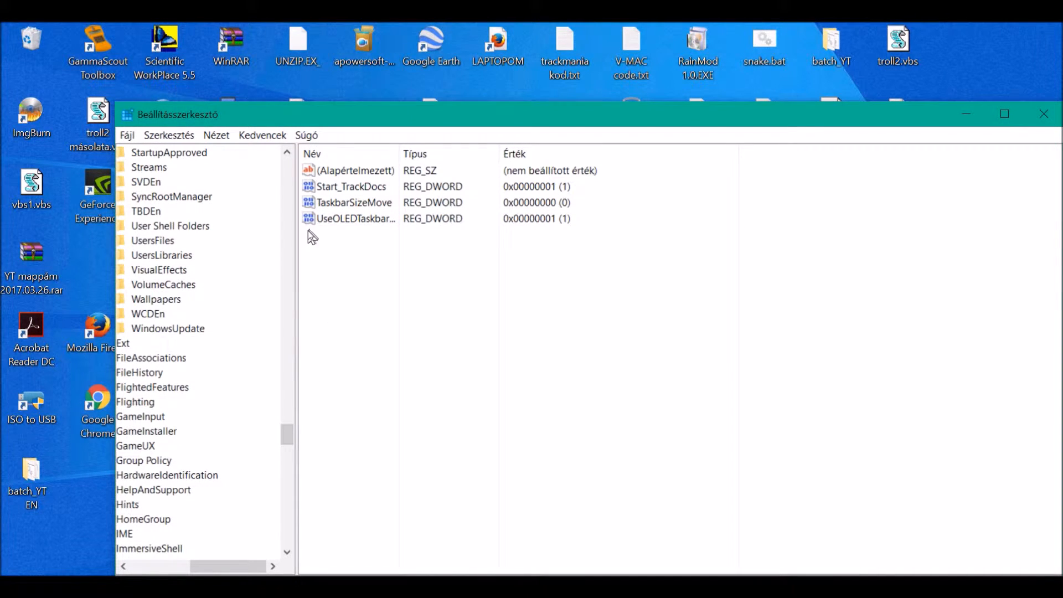
{"action": "left_click", "coordinate": [348, 170]}
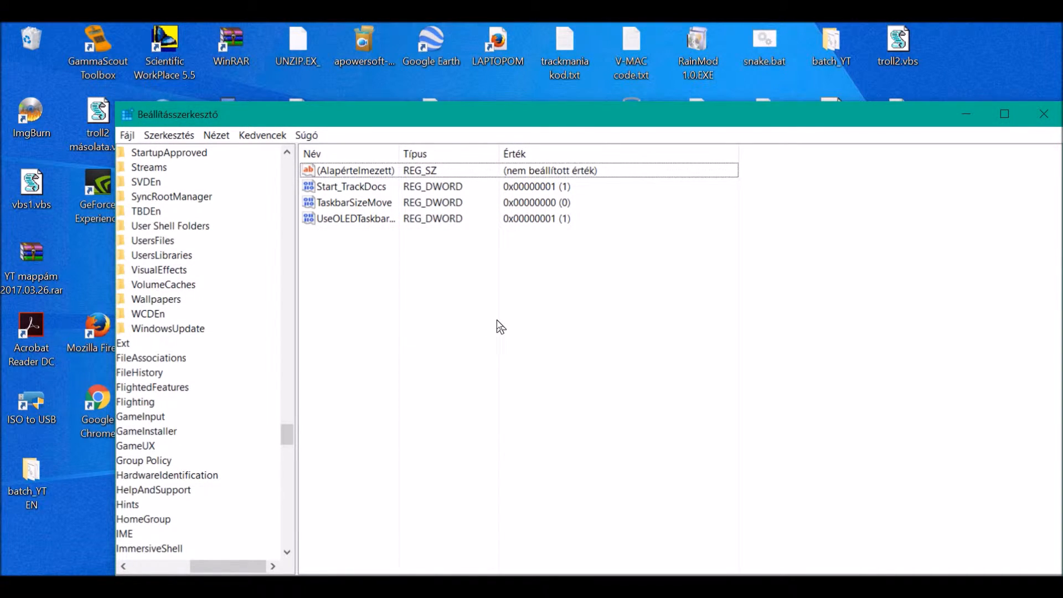
{"action": "mouse_move", "coordinate": [440, 514]}
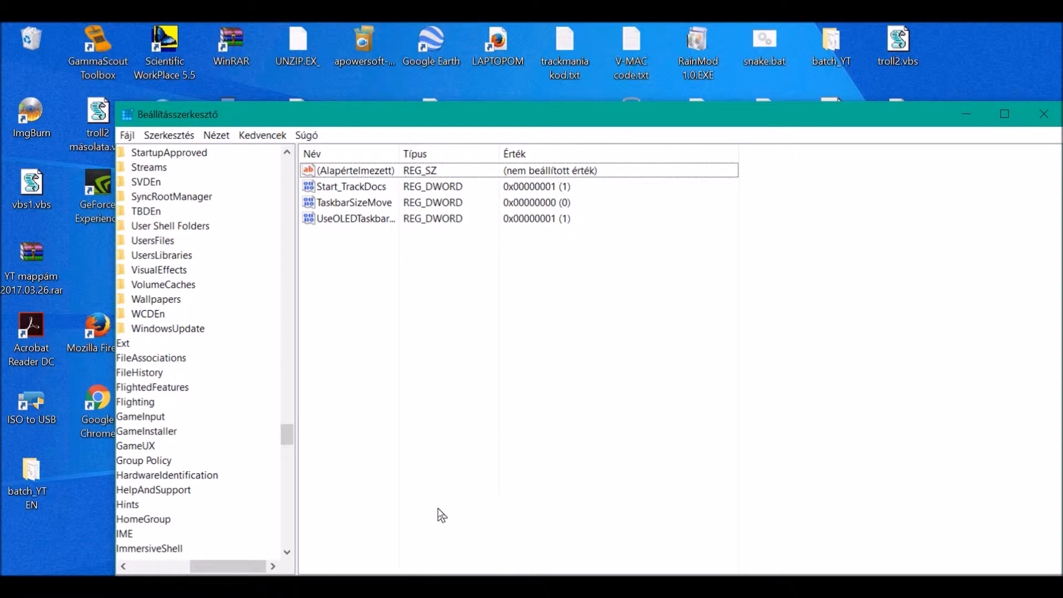
{"action": "mouse_move", "coordinate": [519, 271]}
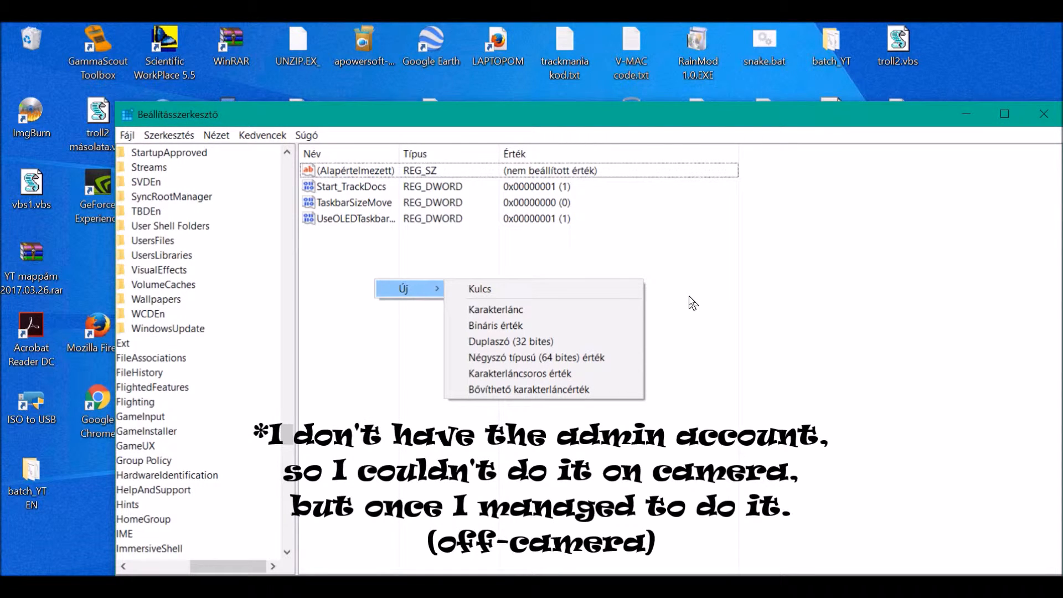
Create a new DWORD (32-bit) value for UseOLEDTaskbarTransparency.
{"action": "left_click", "coordinate": [336, 238]}
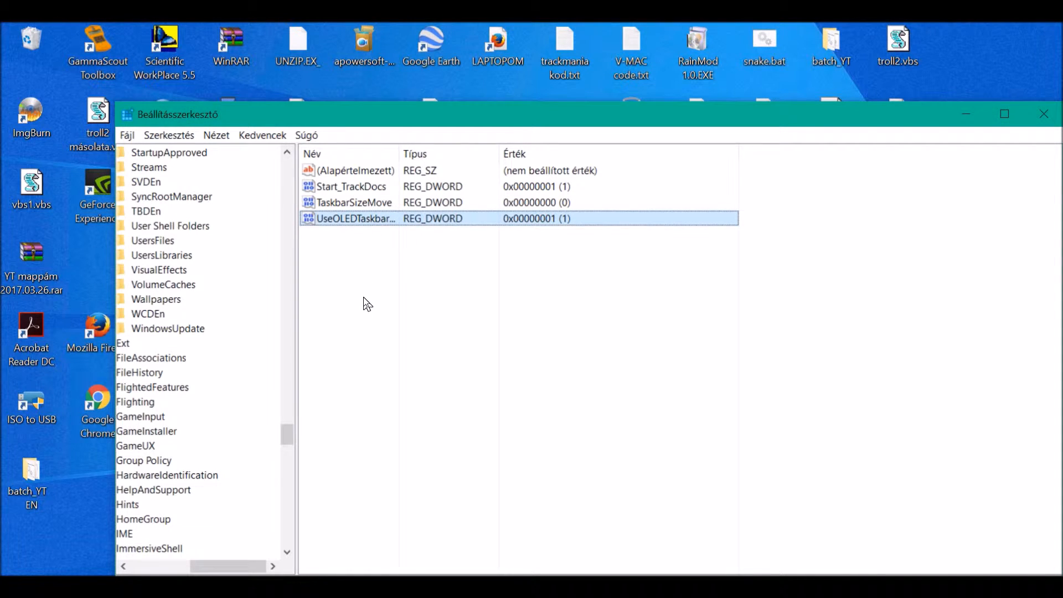
{"action": "mouse_move", "coordinate": [533, 222]}
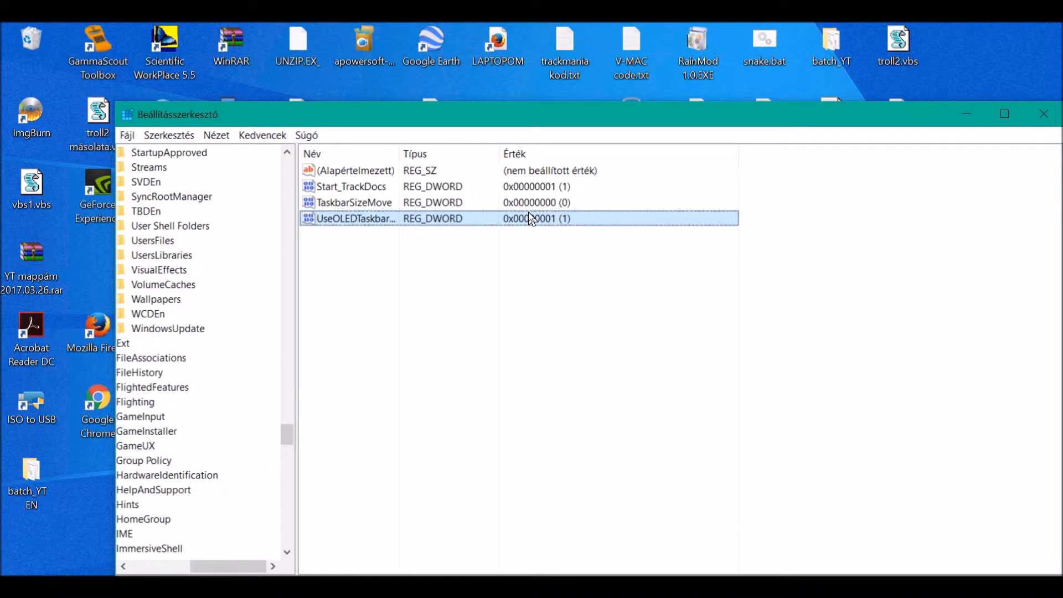
{"action": "mouse_move", "coordinate": [1054, 103]}
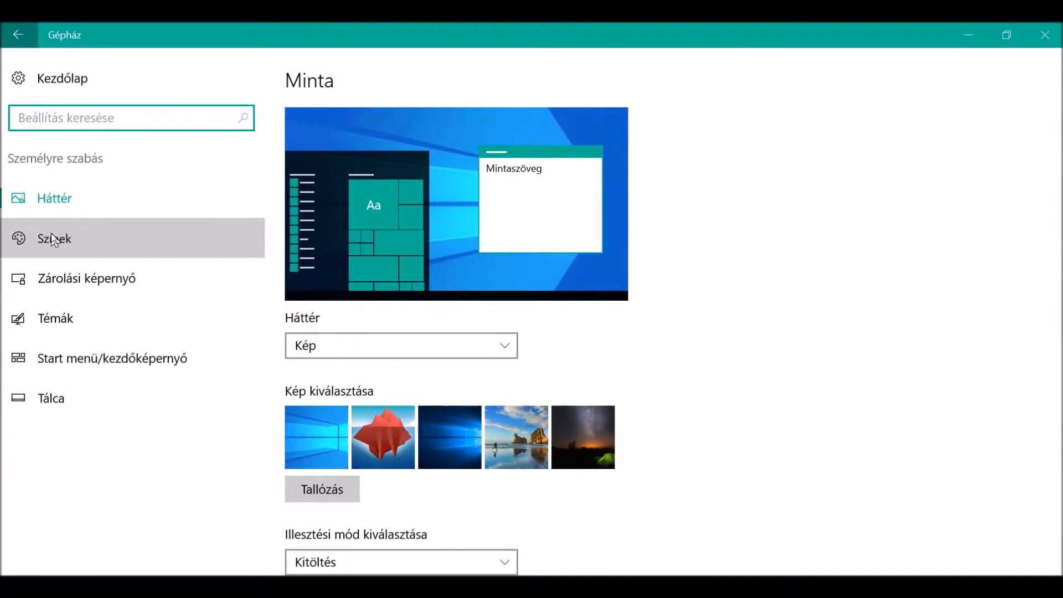
In Colors settings, switch Start and taskbar transparency off and back on.
{"action": "left_click", "coordinate": [53, 238]}
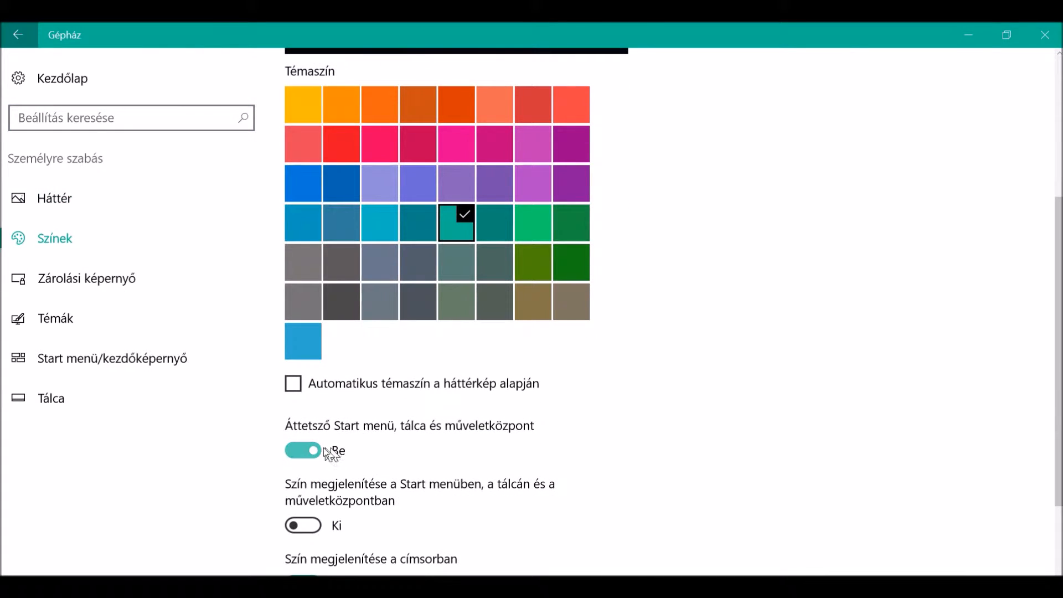
{"action": "left_click", "coordinate": [304, 451]}
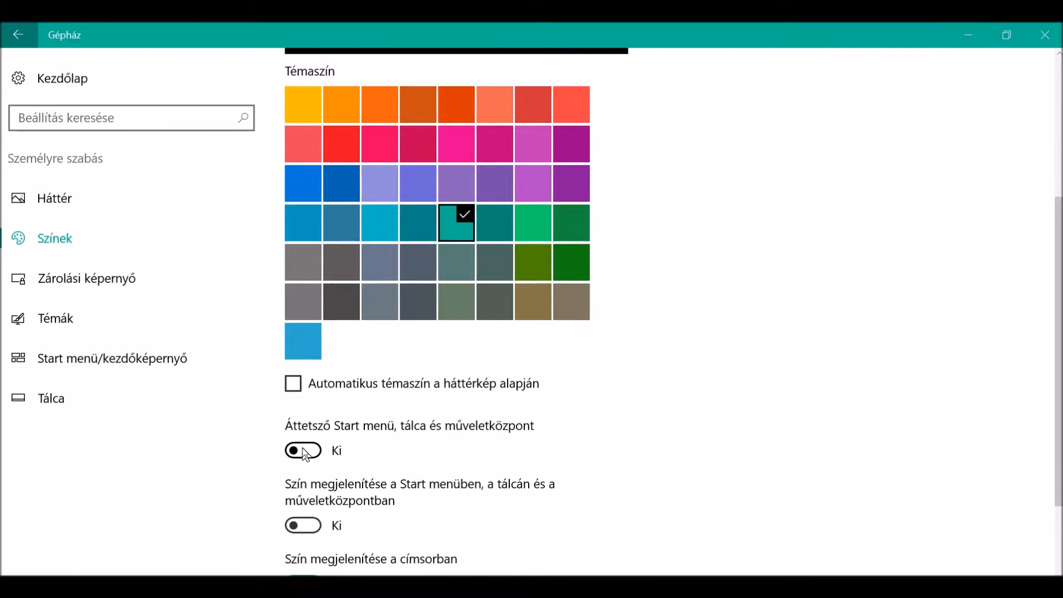
{"action": "left_click", "coordinate": [302, 451]}
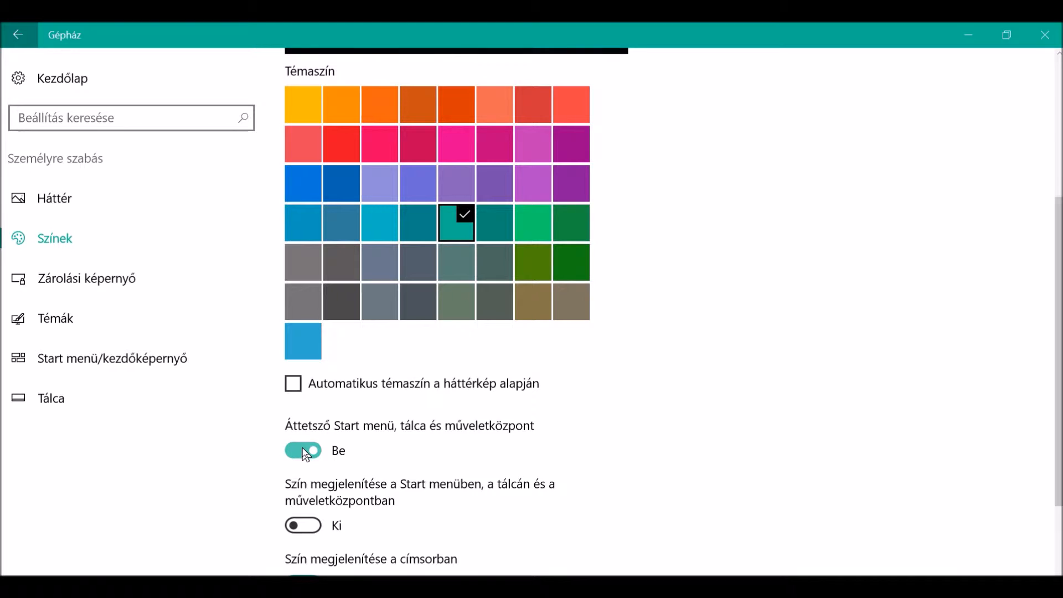
{"action": "mouse_move", "coordinate": [293, 439]}
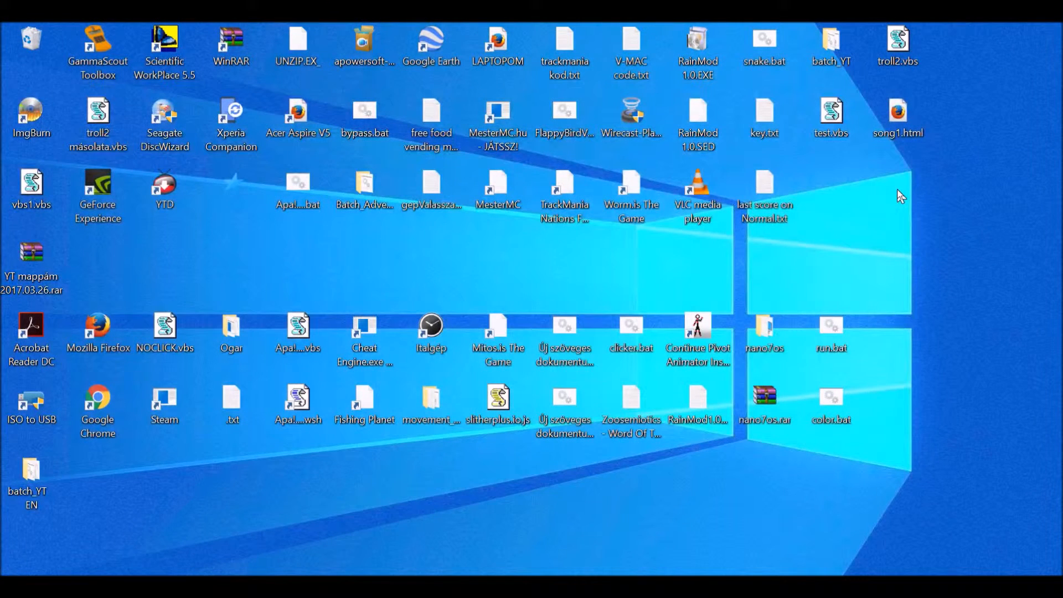
{"action": "mouse_move", "coordinate": [912, 188]}
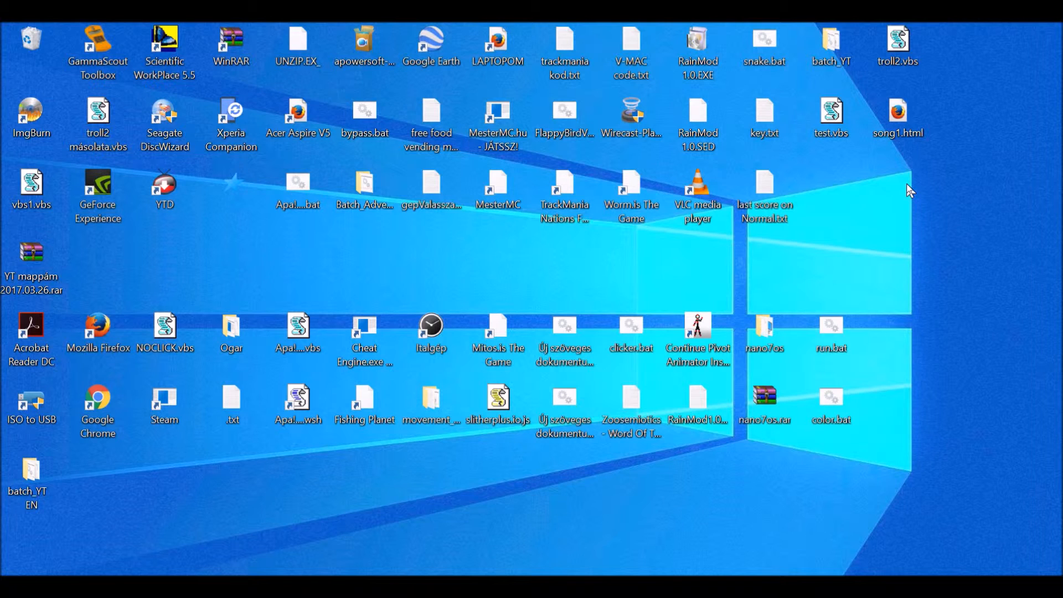
{"action": "mouse_move", "coordinate": [810, 198]}
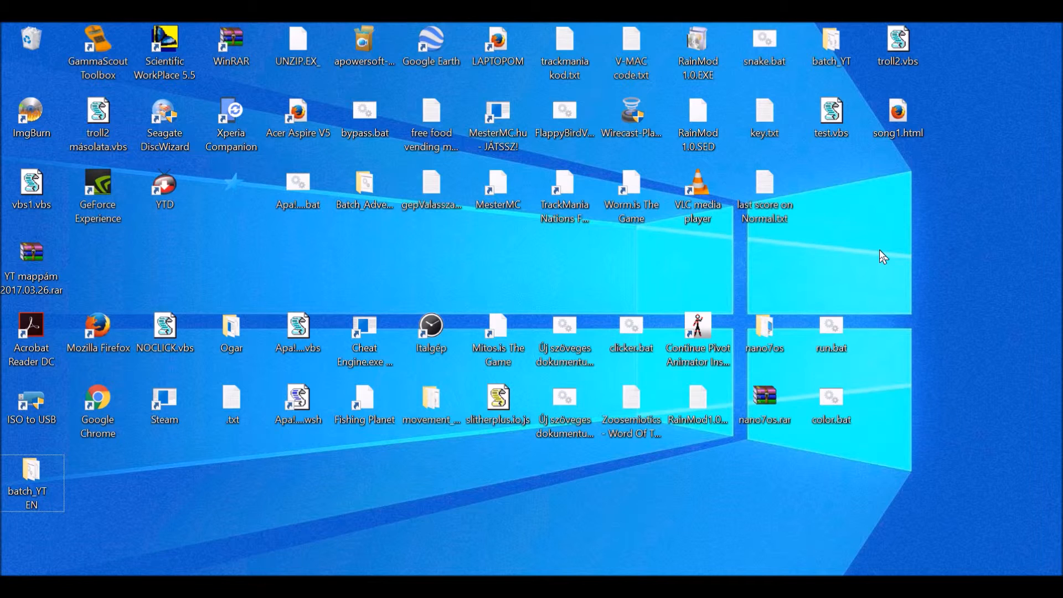
{"action": "mouse_move", "coordinate": [808, 256]}
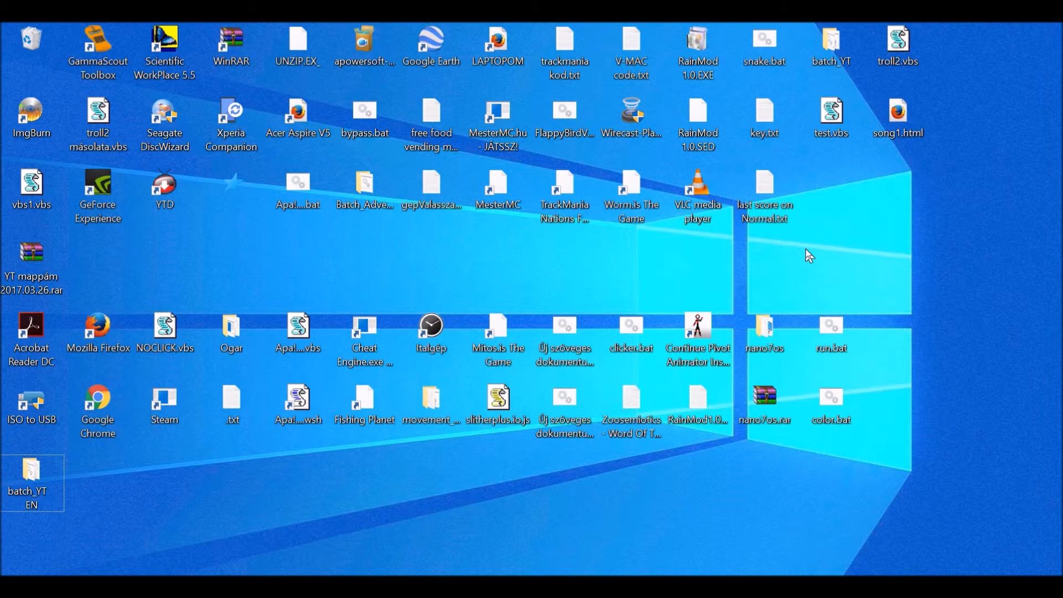
{"action": "mouse_move", "coordinate": [789, 278]}
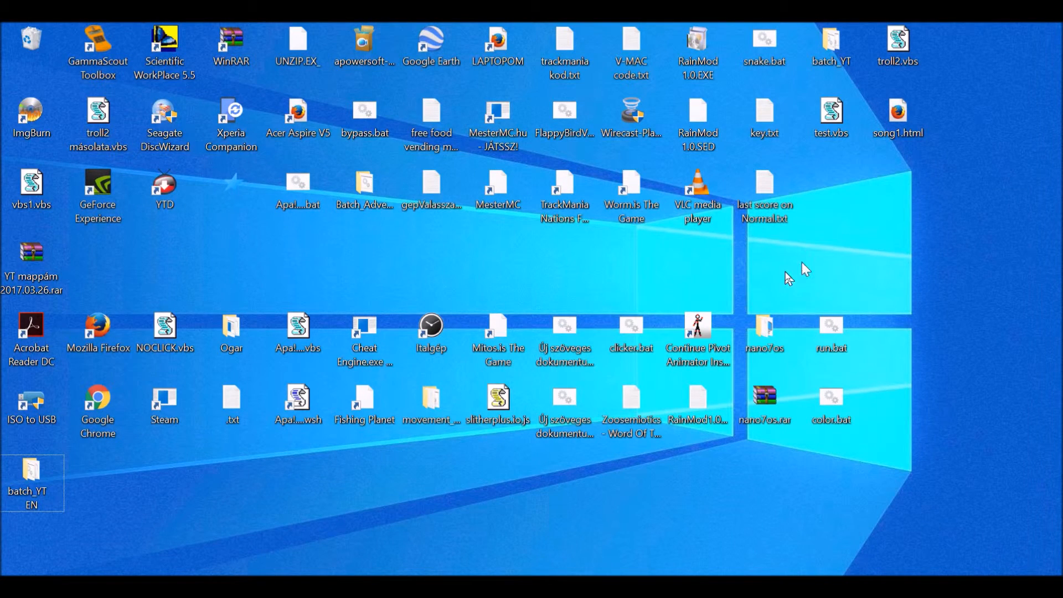